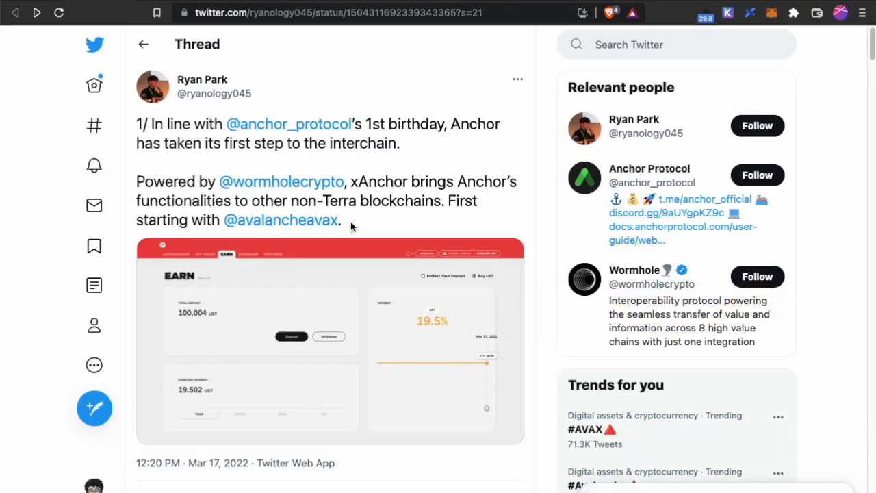
pyautogui.moveTo(331, 285)
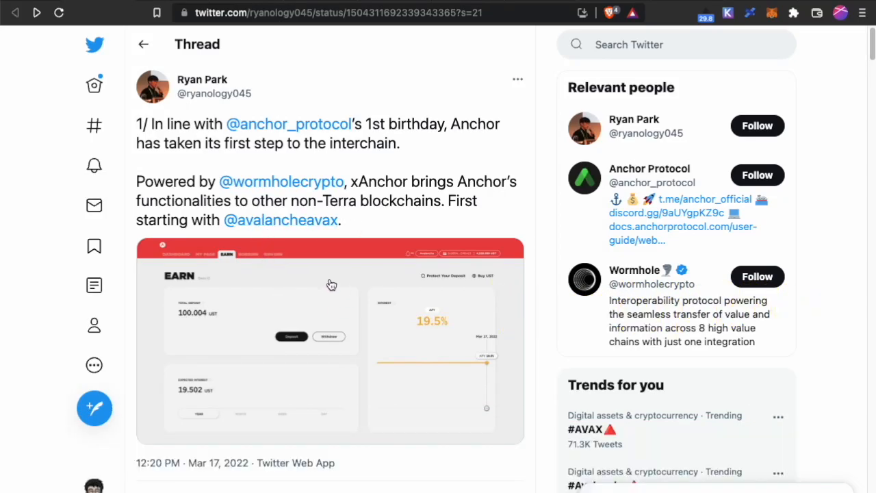
pyautogui.moveTo(373, 288)
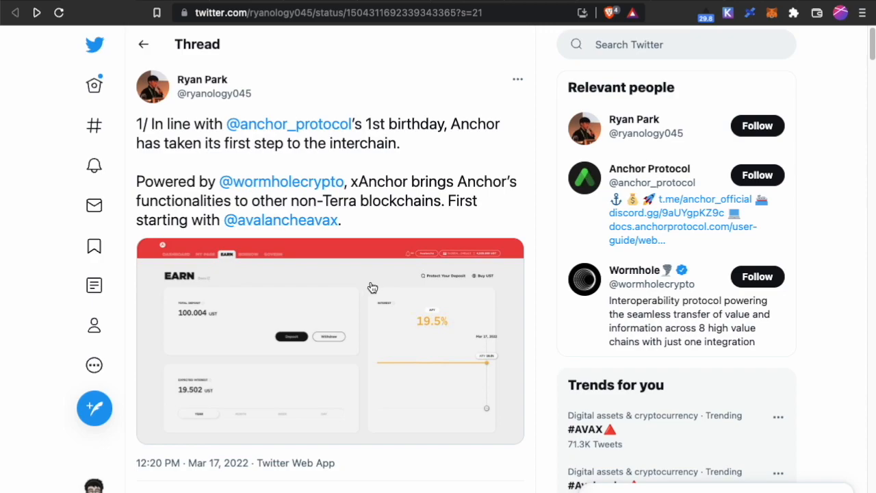
pyautogui.moveTo(353, 272)
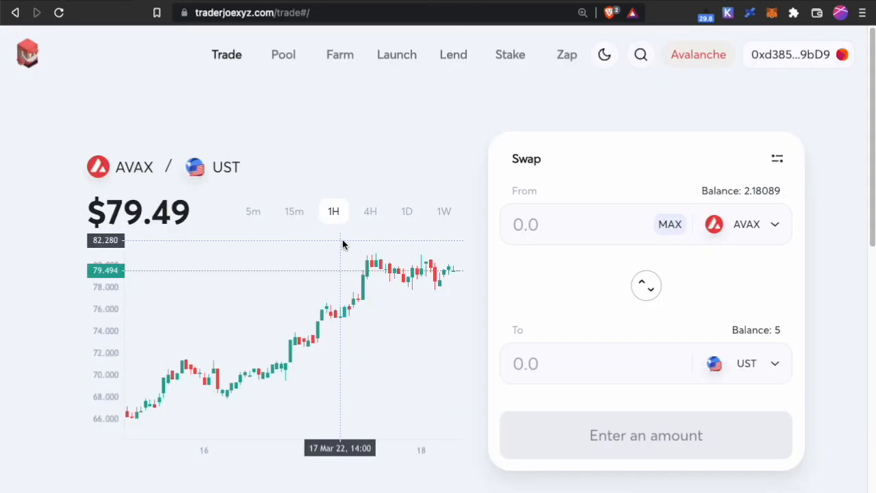
pyautogui.moveTo(787, 364)
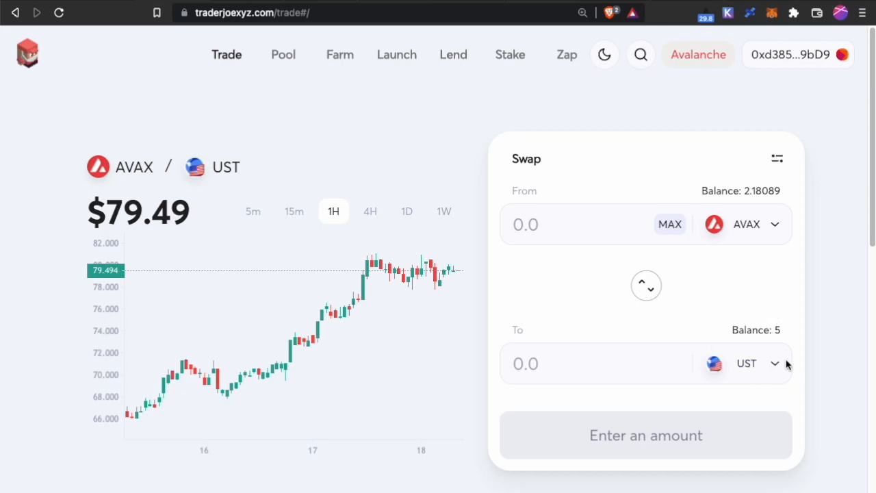
pyautogui.moveTo(312, 34)
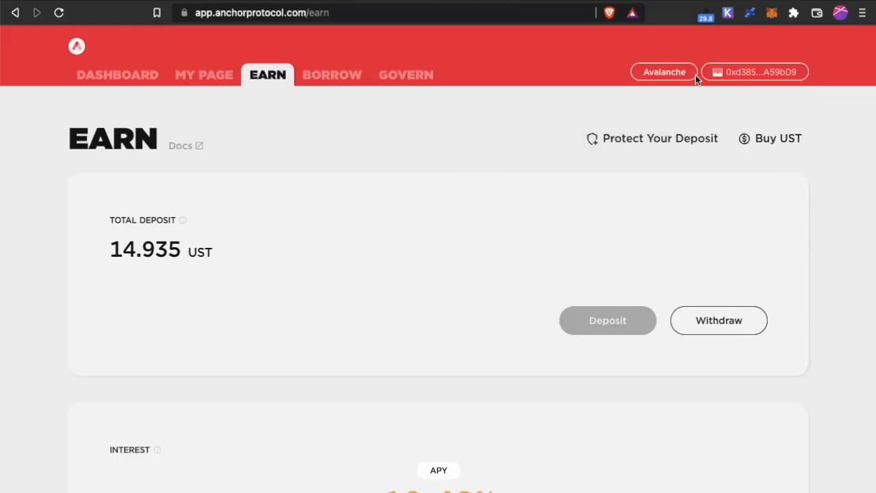
pyautogui.moveTo(568, 284)
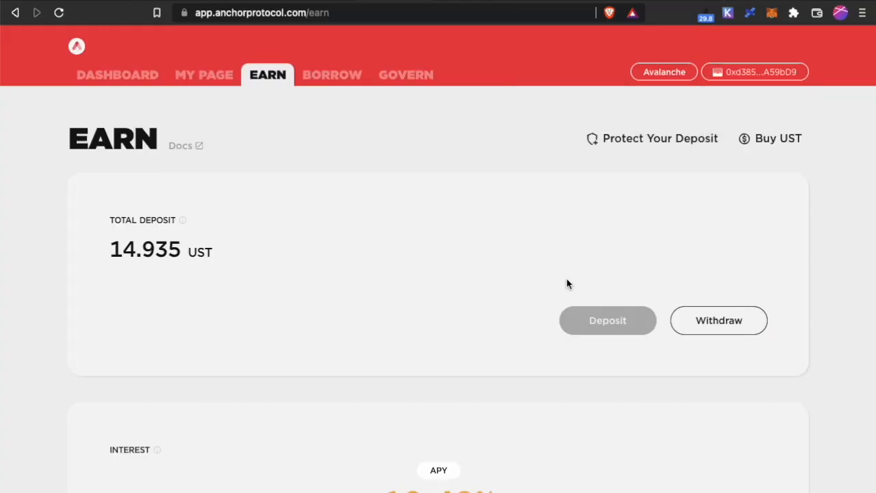
pyautogui.moveTo(613, 353)
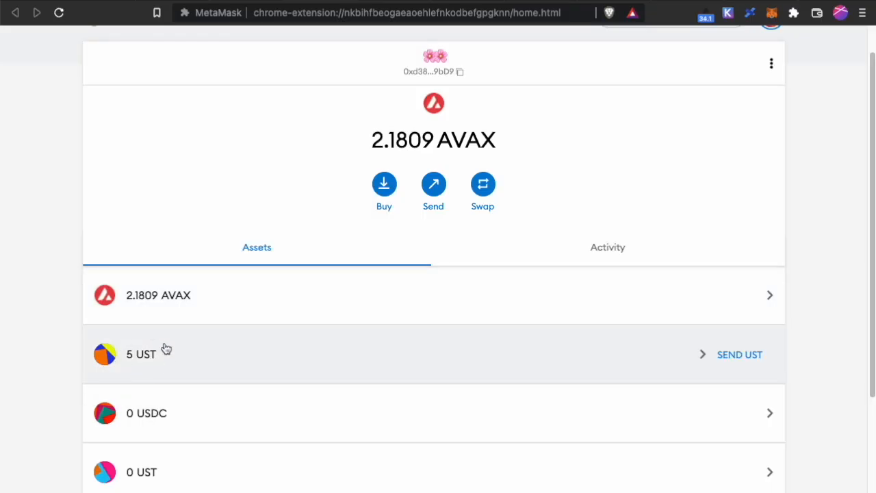
# Step: Switch to Satellite showing the Avalanche-to-Terra Axelar UST route with 1.5 UST fee
pyautogui.click(739, 353)
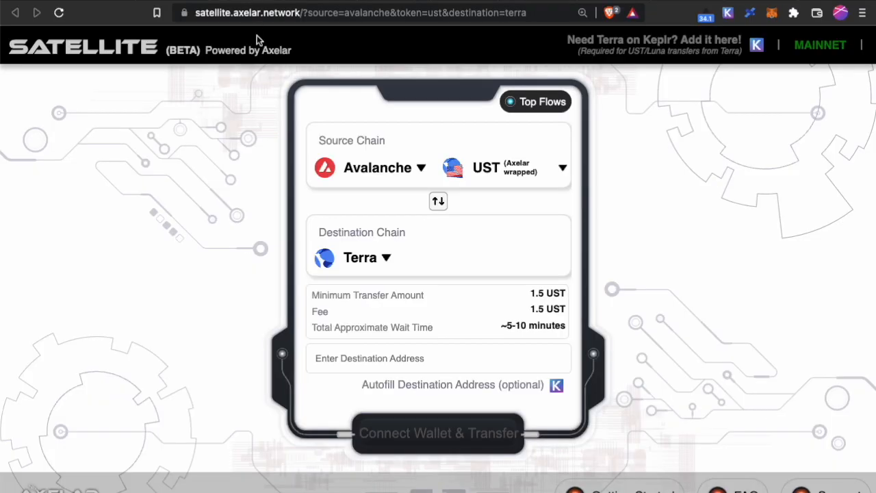
pyautogui.moveTo(262, 256)
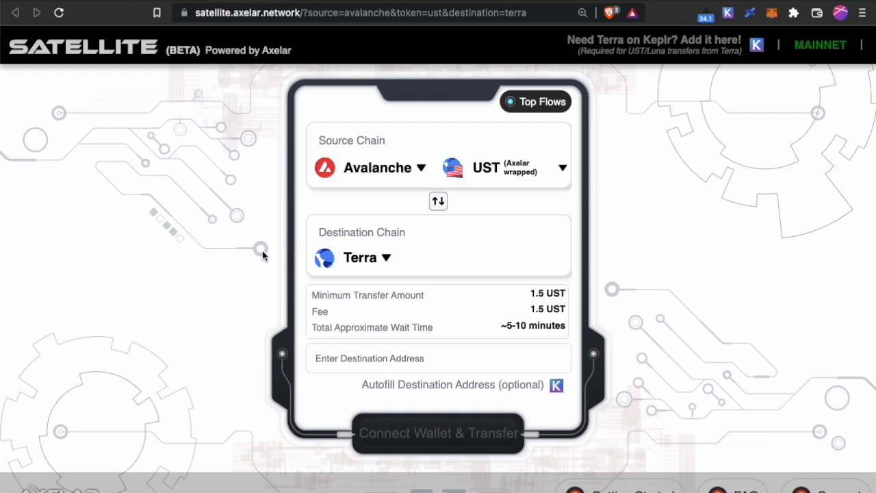
pyautogui.moveTo(345, 198)
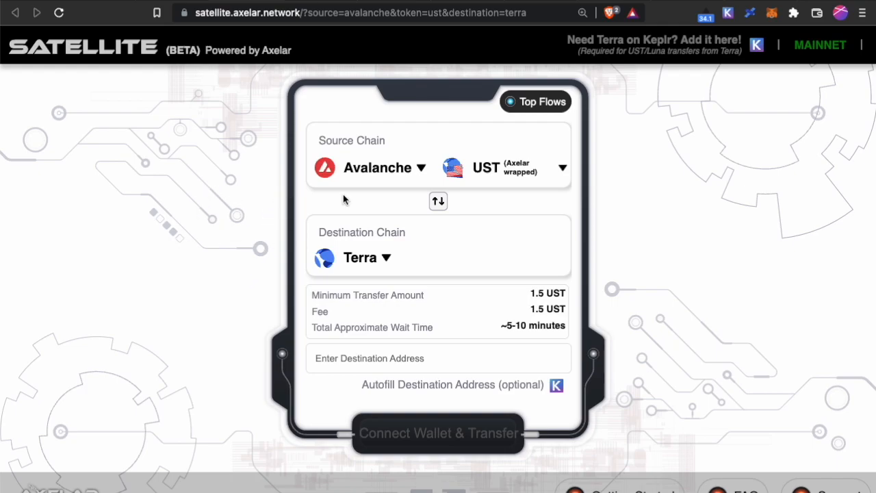
pyautogui.moveTo(205, 141)
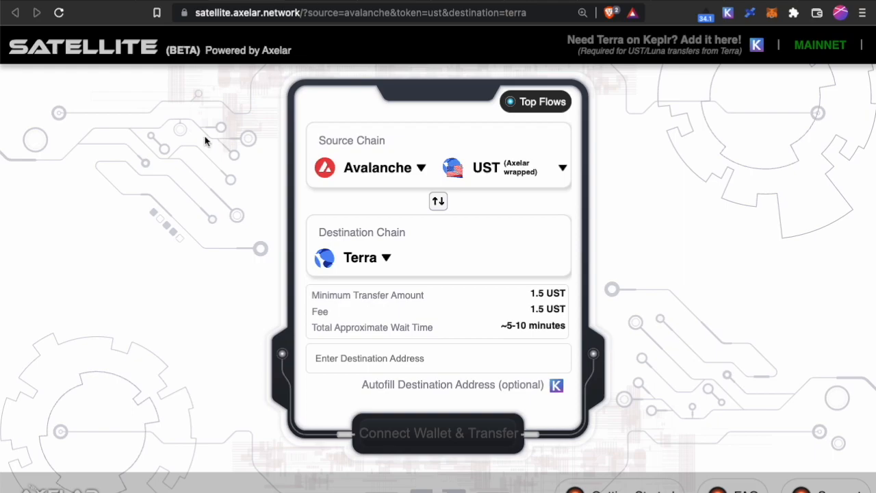
pyautogui.moveTo(386, 222)
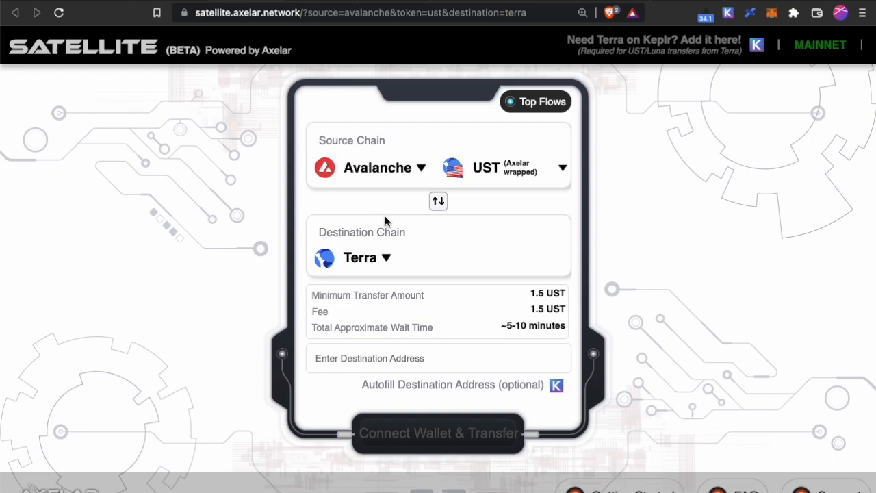
pyautogui.moveTo(334, 263)
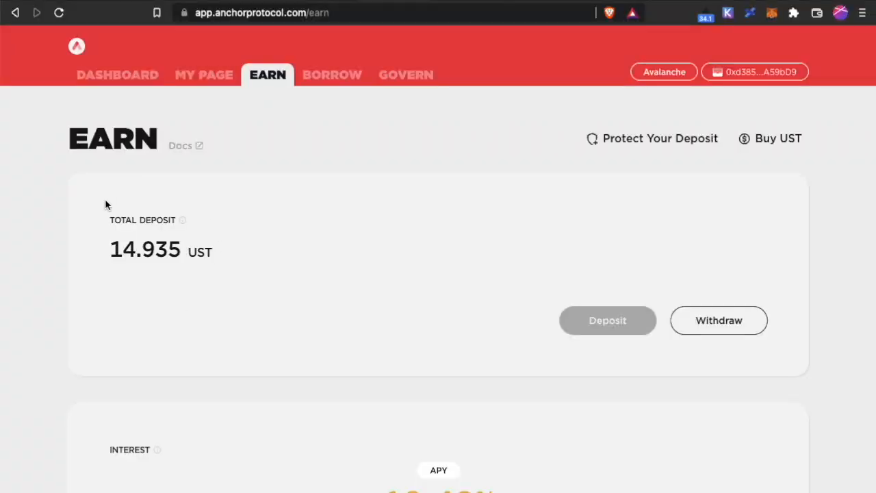
pyautogui.moveTo(126, 198)
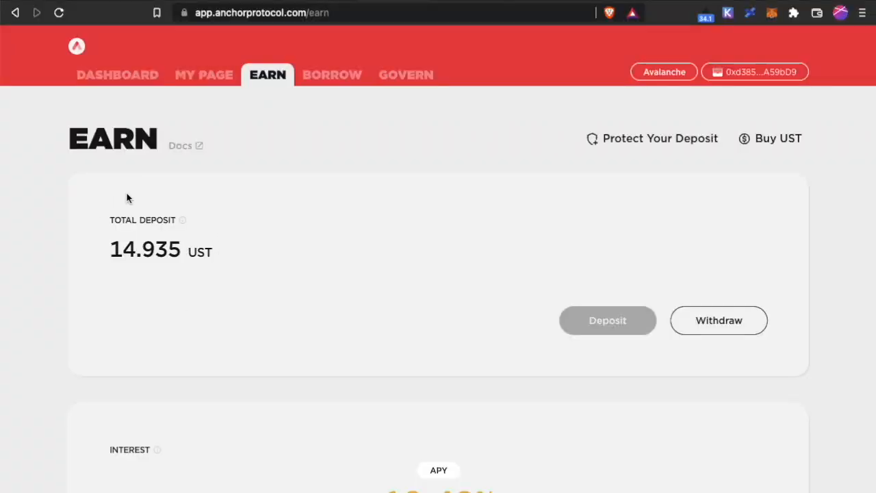
pyautogui.moveTo(135, 208)
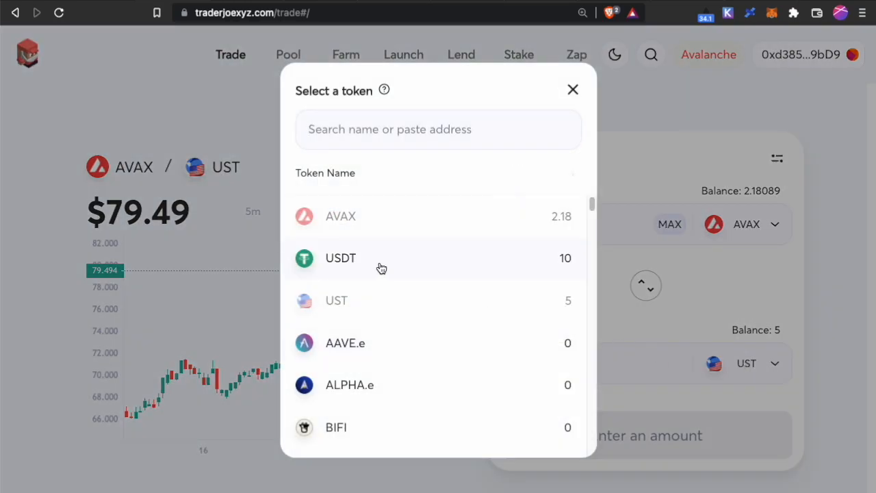
pyautogui.moveTo(445, 271)
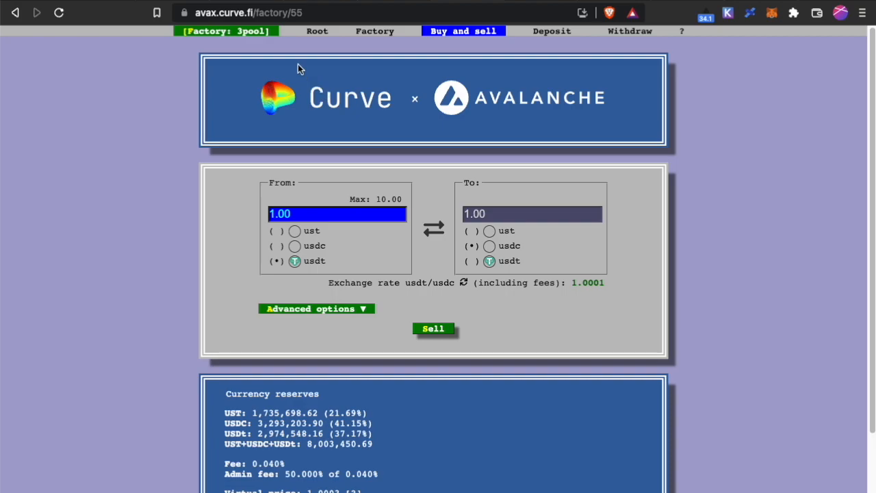
pyautogui.moveTo(316, 64)
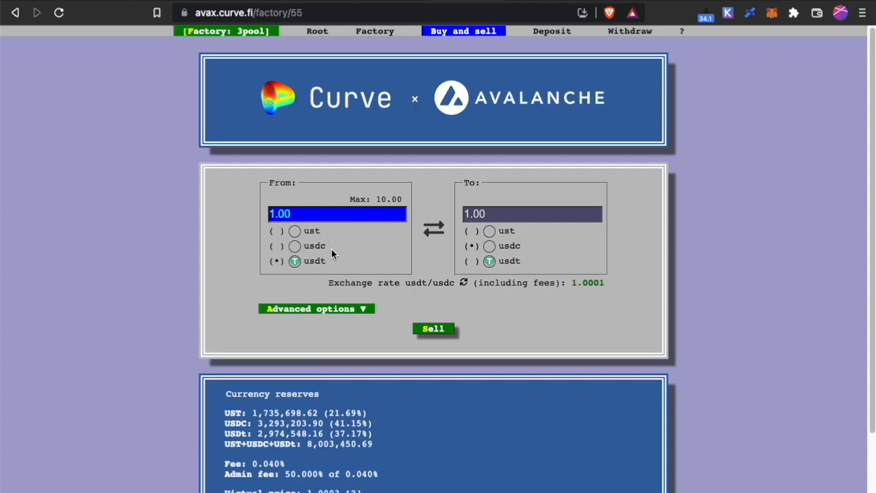
pyautogui.moveTo(334, 245)
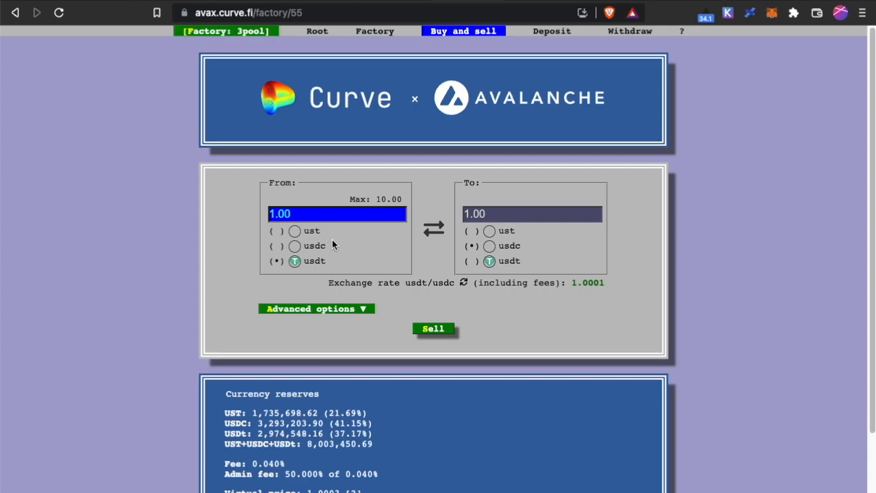
pyautogui.moveTo(330, 230)
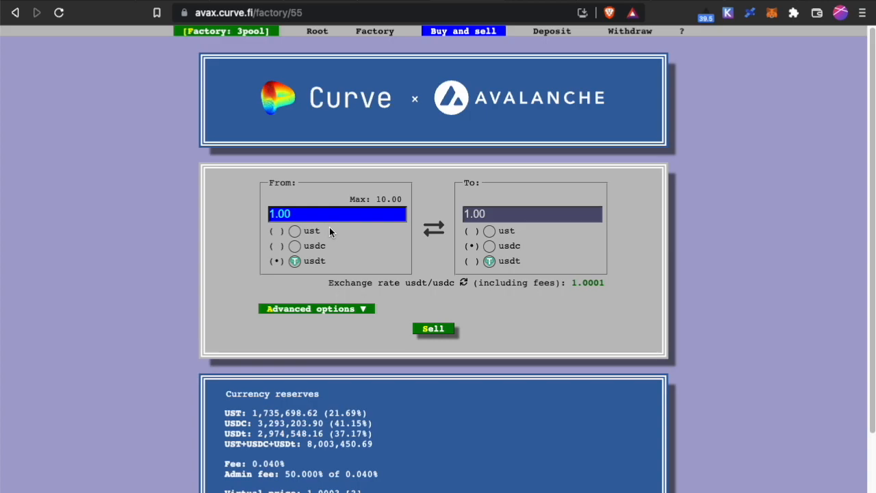
pyautogui.moveTo(364, 208)
pyautogui.write('10')
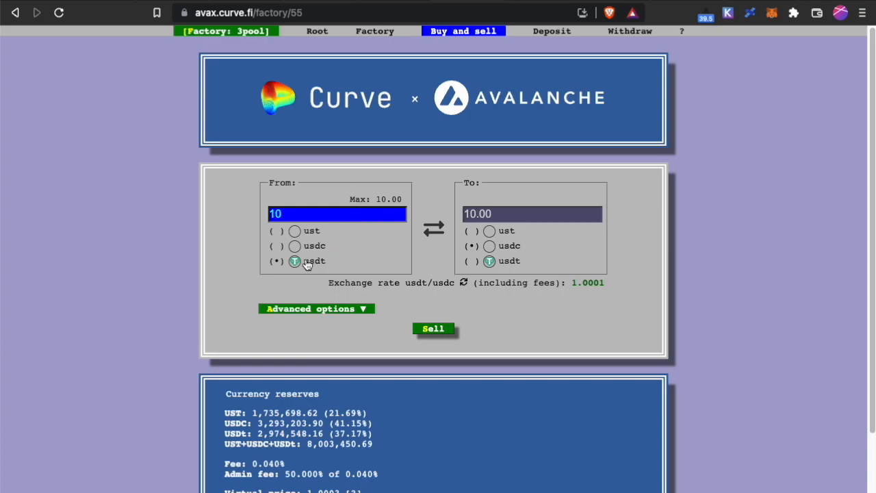
# Step: Choose UST as the receive token and sell 10 USDT for about 9.96 UST
pyautogui.click(470, 230)
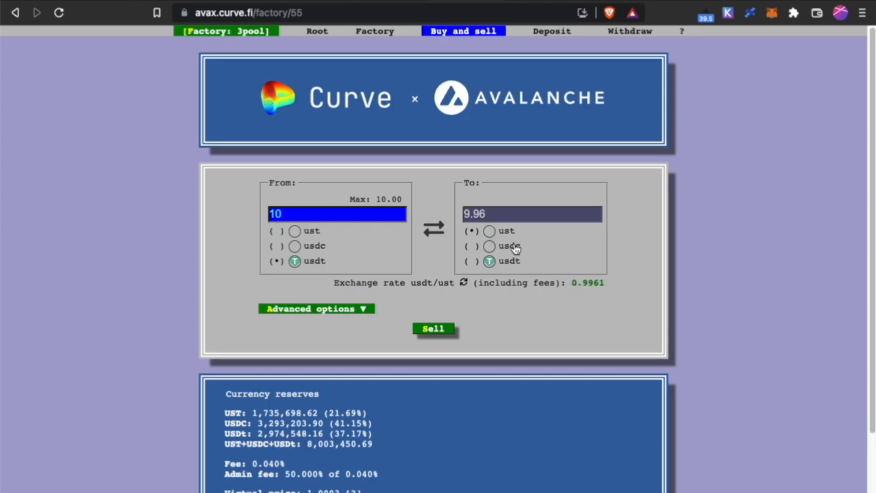
pyautogui.click(433, 329)
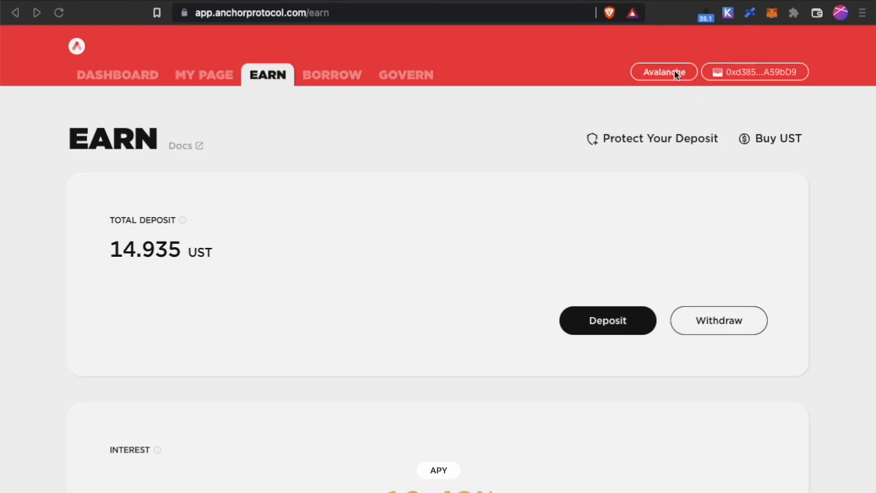
# Step: Deposit the maximum 9.96 UST into Anchor Earn, bringing up the wallet confirmation
pyautogui.click(663, 71)
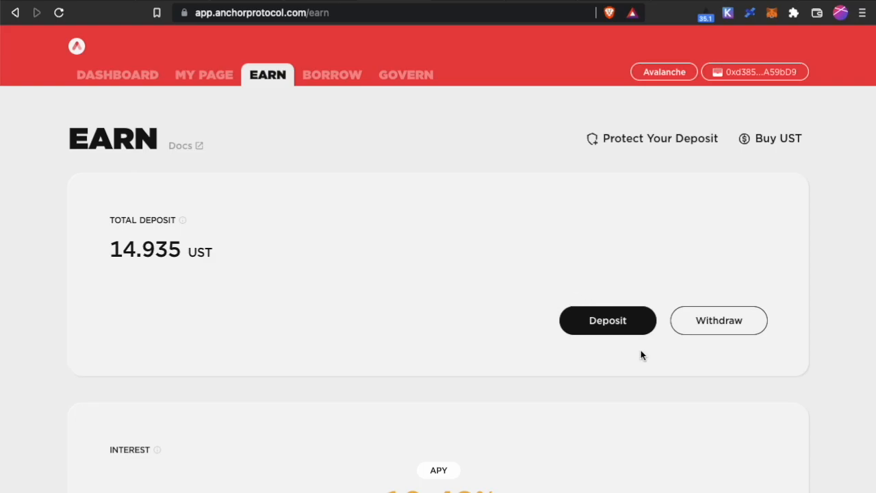
pyautogui.click(608, 320)
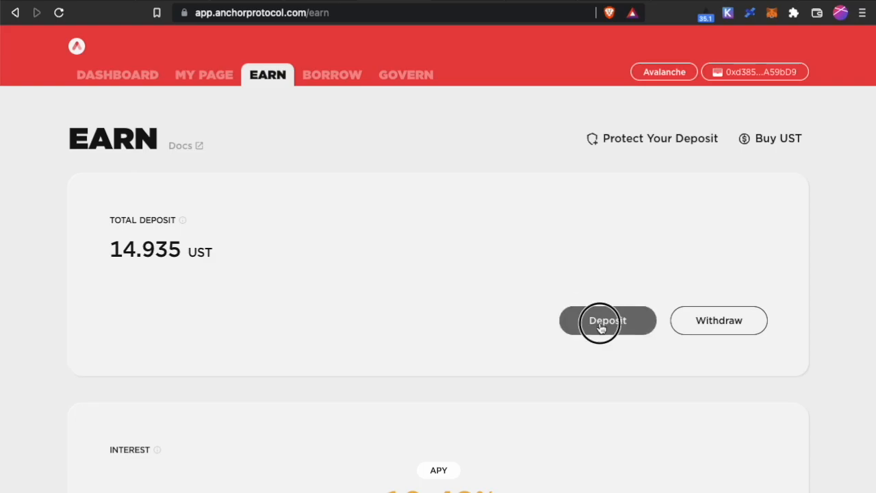
pyautogui.click(608, 320)
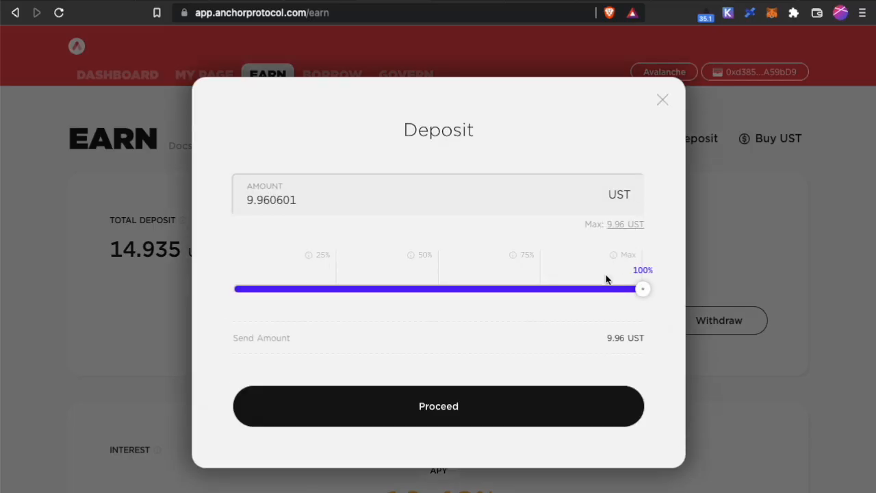
pyautogui.click(438, 405)
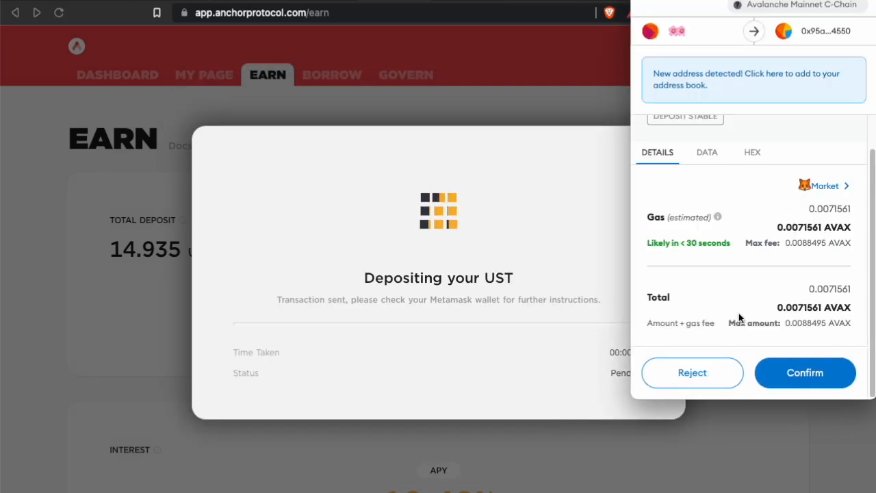
# Step: Confirm the deposit in MetaMask and view the new Deposit Stable transaction in Activity
pyautogui.click(805, 372)
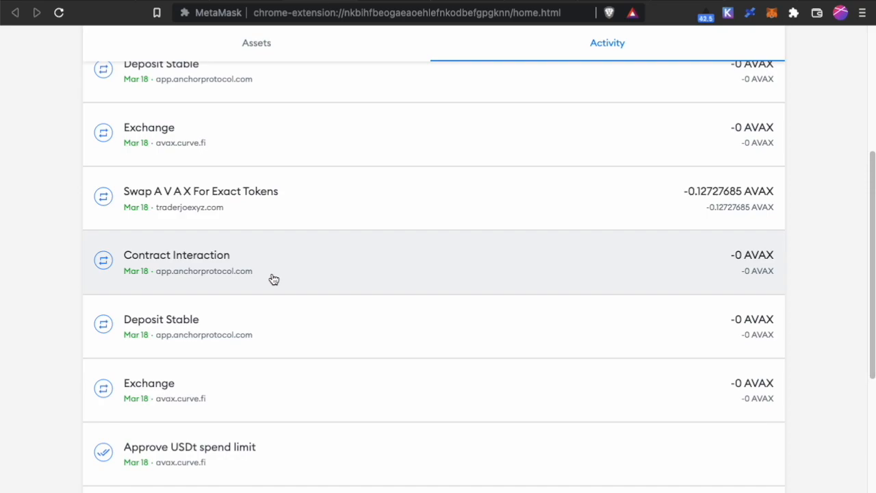
pyautogui.moveTo(176, 325)
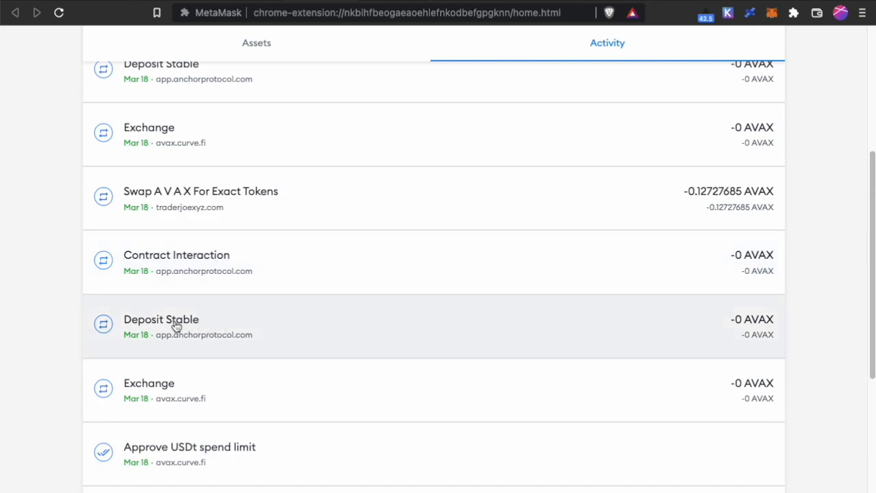
pyautogui.moveTo(219, 288)
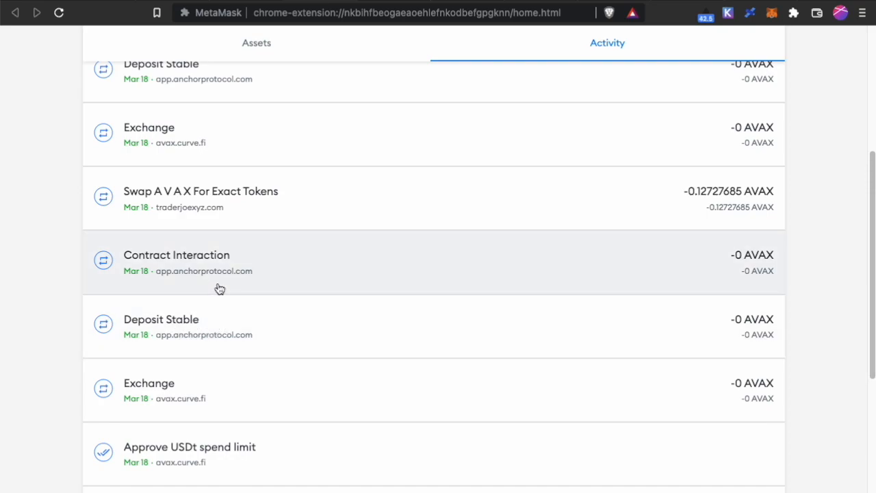
pyautogui.scroll(3)
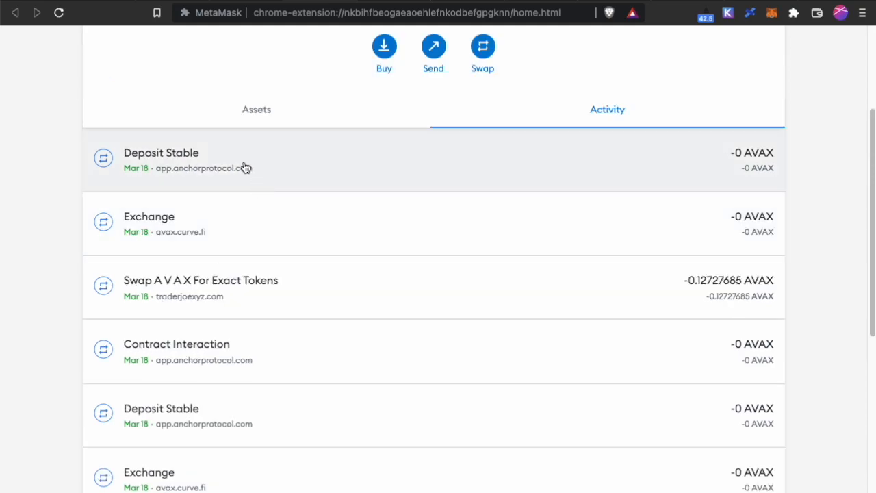
pyautogui.moveTo(267, 172)
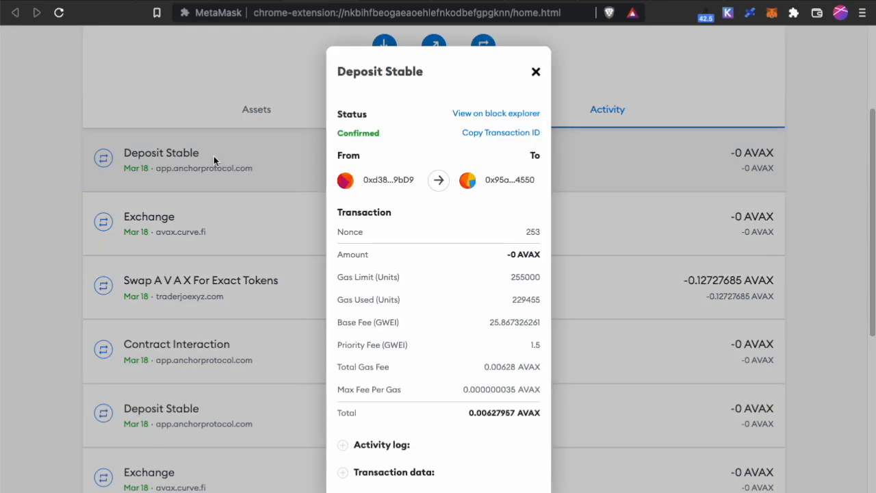
pyautogui.moveTo(681, 78)
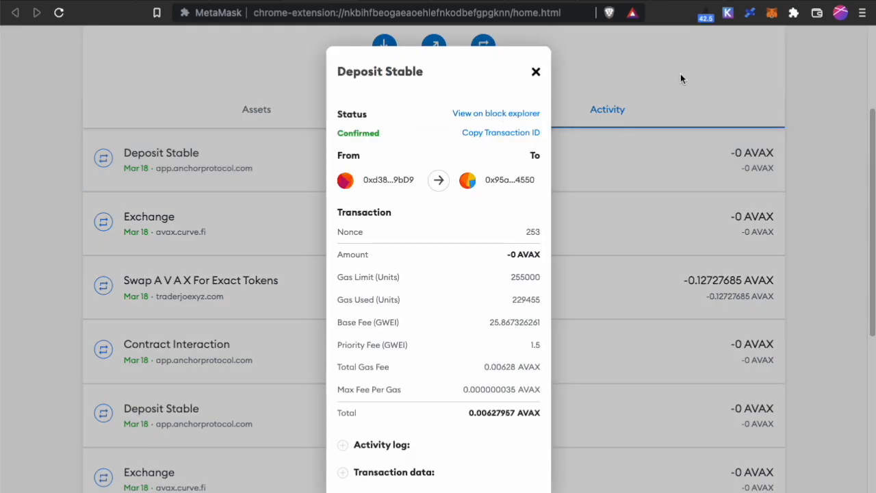
# Step: From the wallet menu go to Restore transaction, then check MetaMask's activity list
pyautogui.click(537, 71)
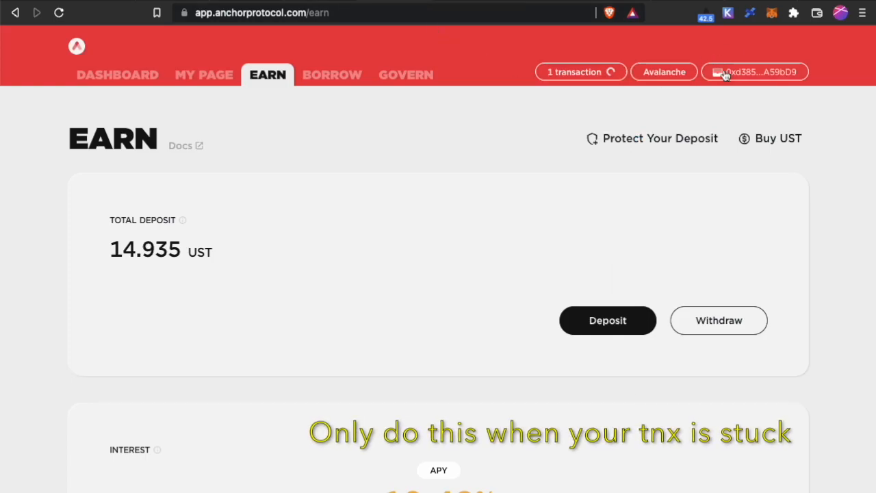
pyautogui.click(754, 71)
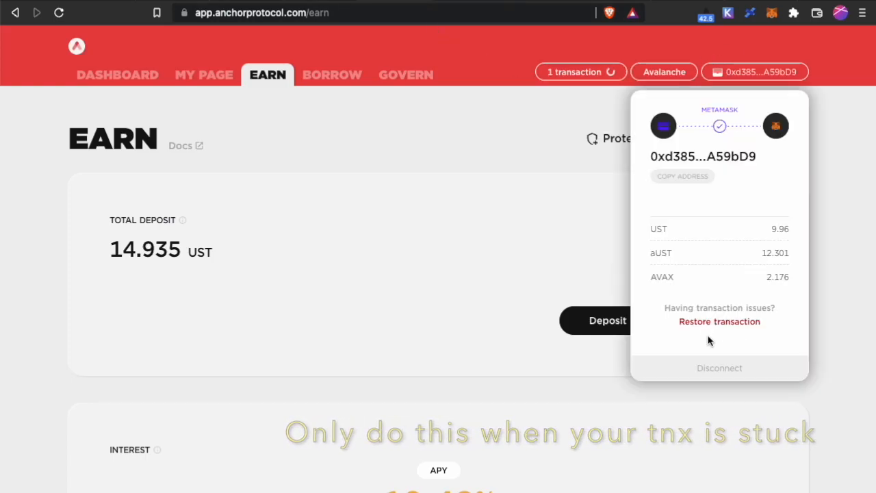
pyautogui.click(720, 321)
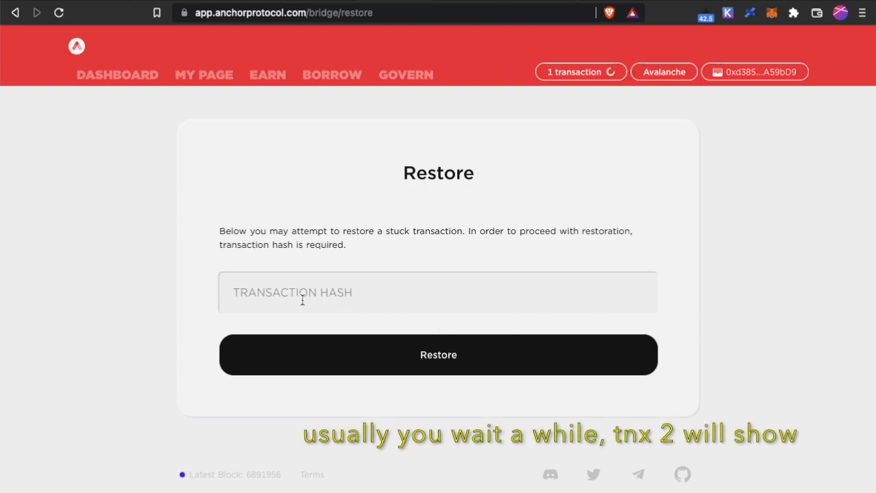
pyautogui.click(437, 354)
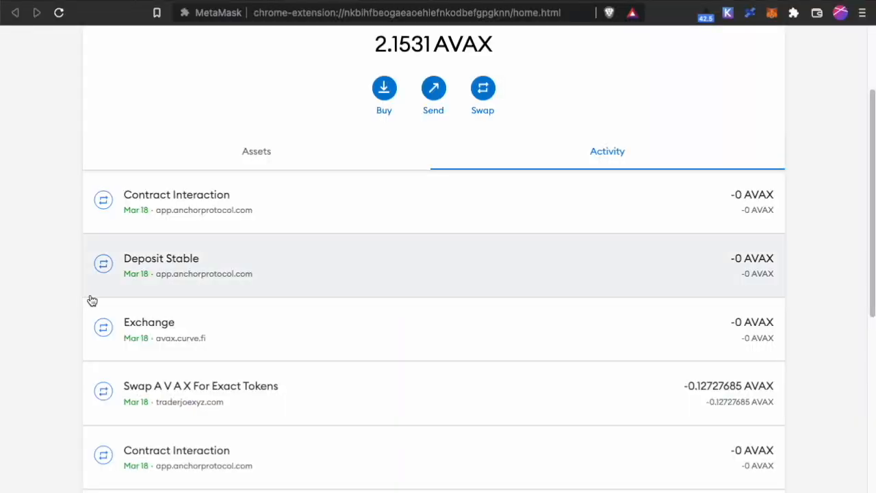
pyautogui.moveTo(158, 268)
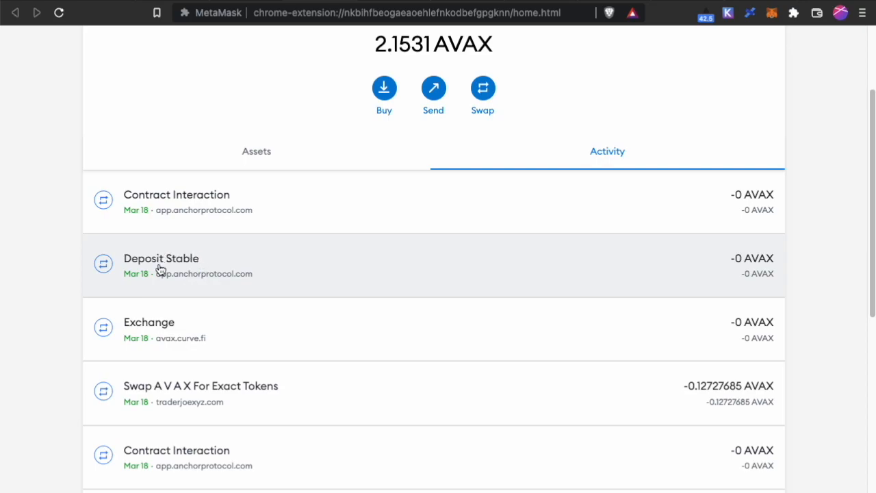
pyautogui.moveTo(237, 233)
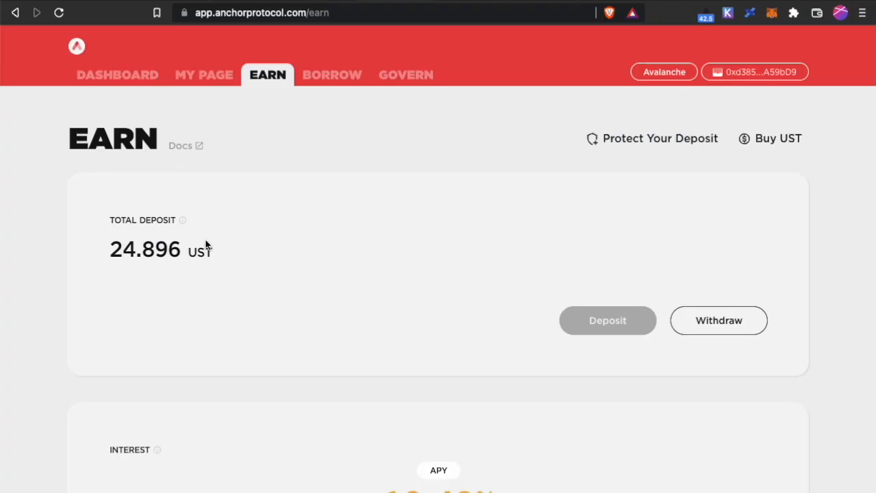
# Step: Scroll Anchor Earn to the Interest chart showing 24.896 UST total and 19.42% APY
pyautogui.scroll(-3)
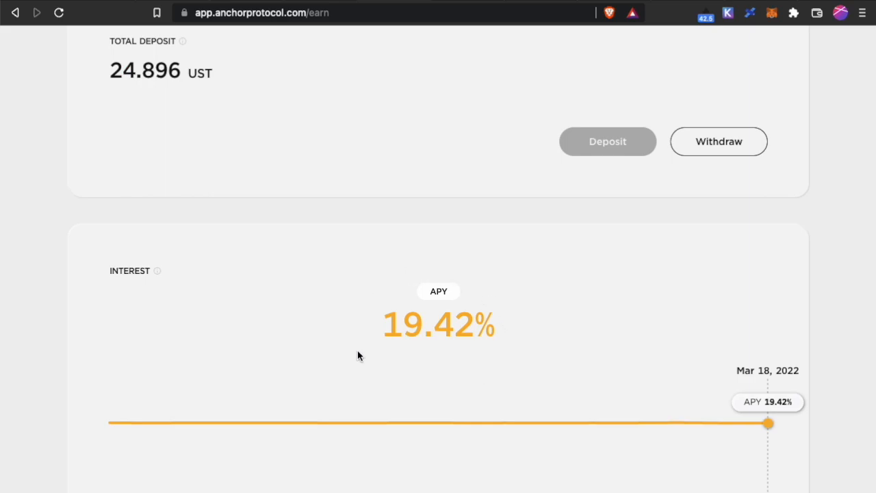
pyautogui.moveTo(568, 271)
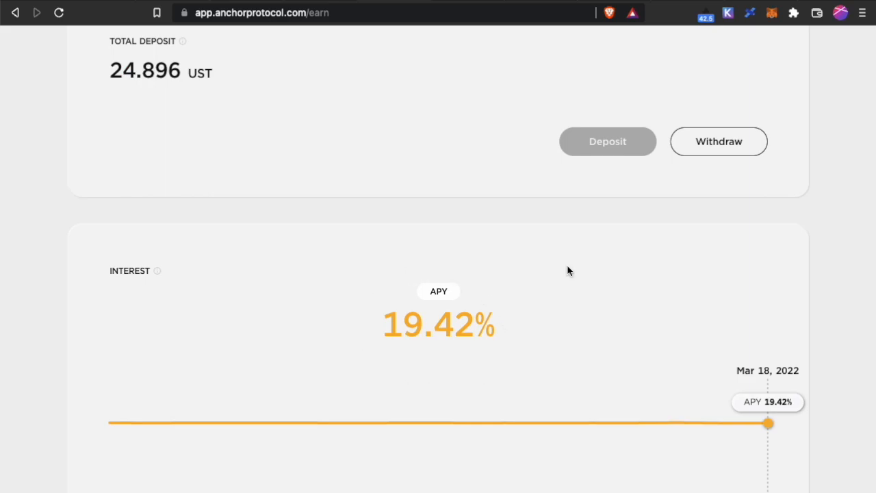